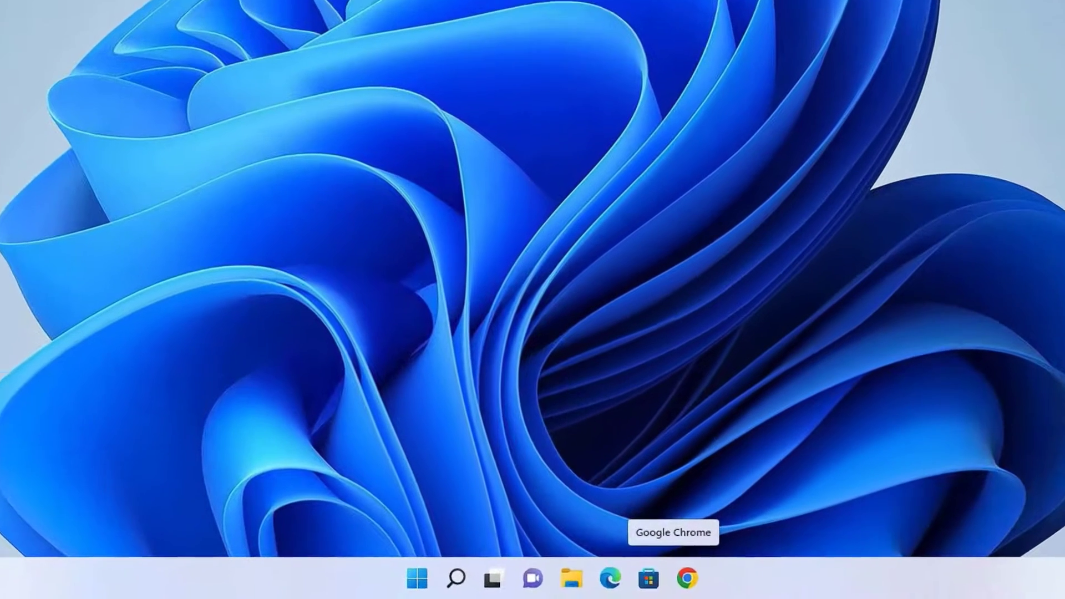
{"action": "mouse_move", "coordinate": [415, 578]}
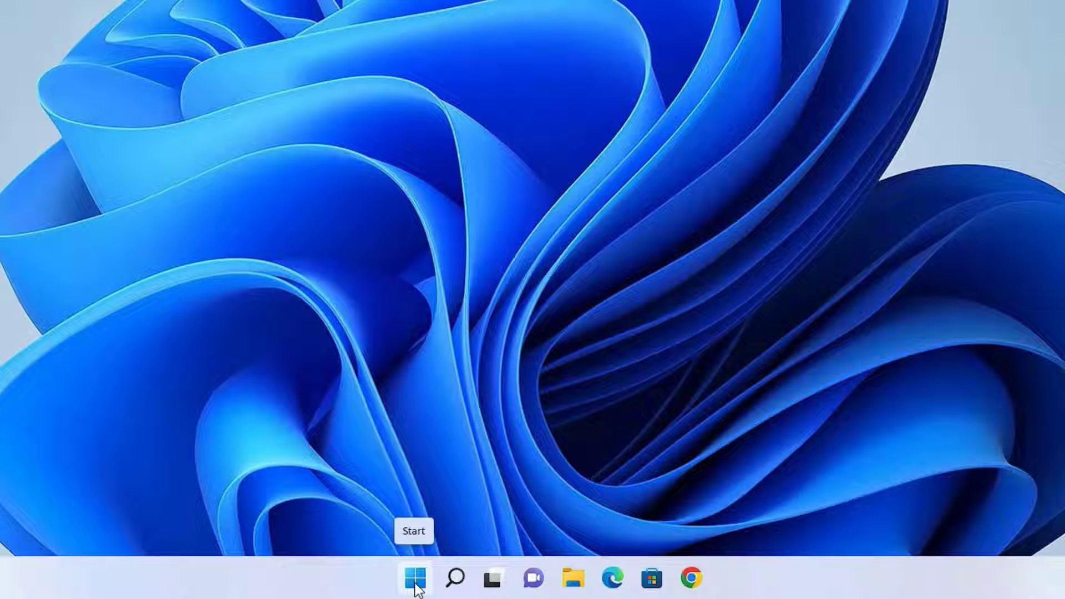
Open Settings from the Start button's quick link menu, landing on the System page.
{"action": "right_click", "coordinate": [414, 577]}
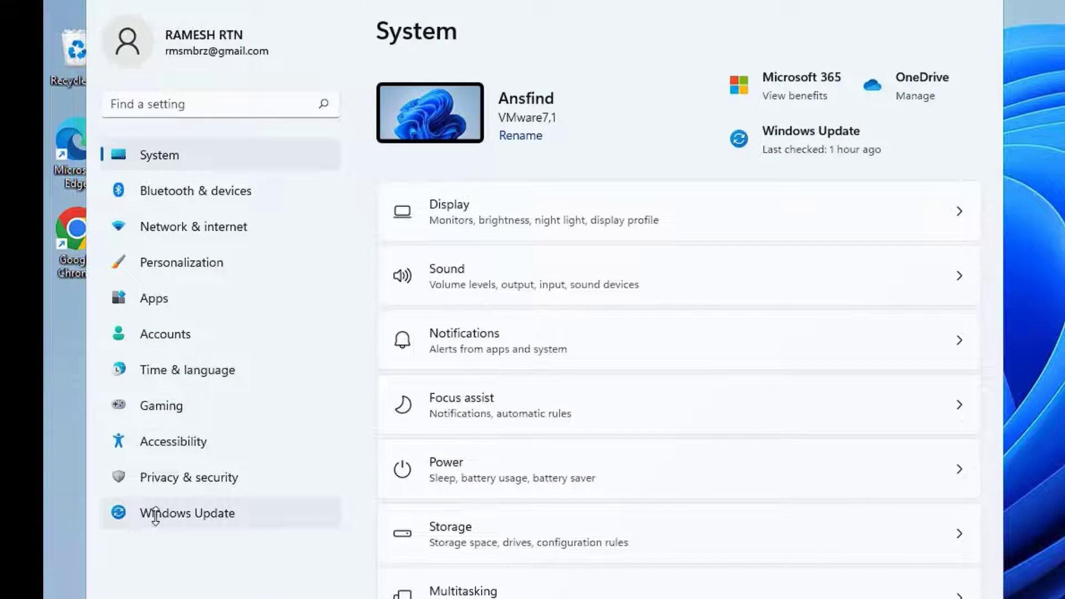
Go to the Windows Update page on the way to System > Recovery.
{"action": "scroll", "scroll_direction": "up", "scroll_amount": 3}
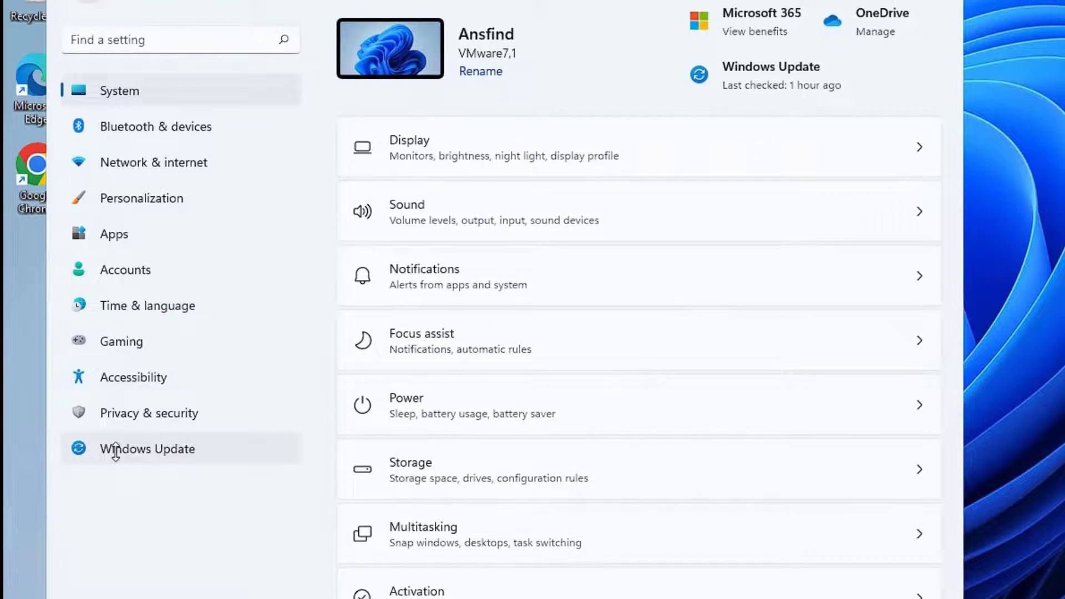
{"action": "left_click", "coordinate": [147, 448]}
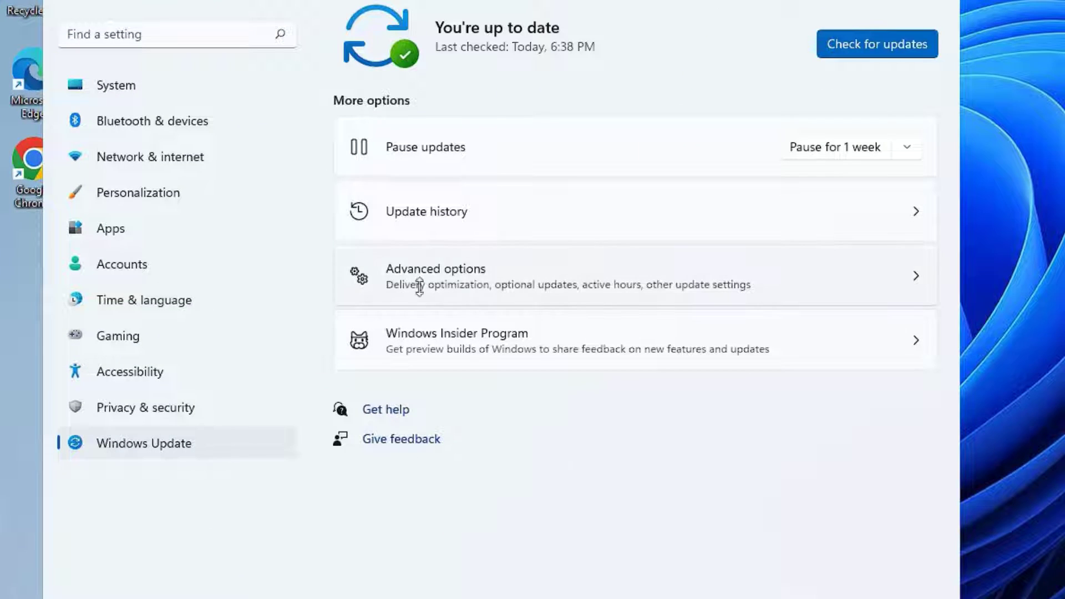
{"action": "mouse_move", "coordinate": [518, 281]}
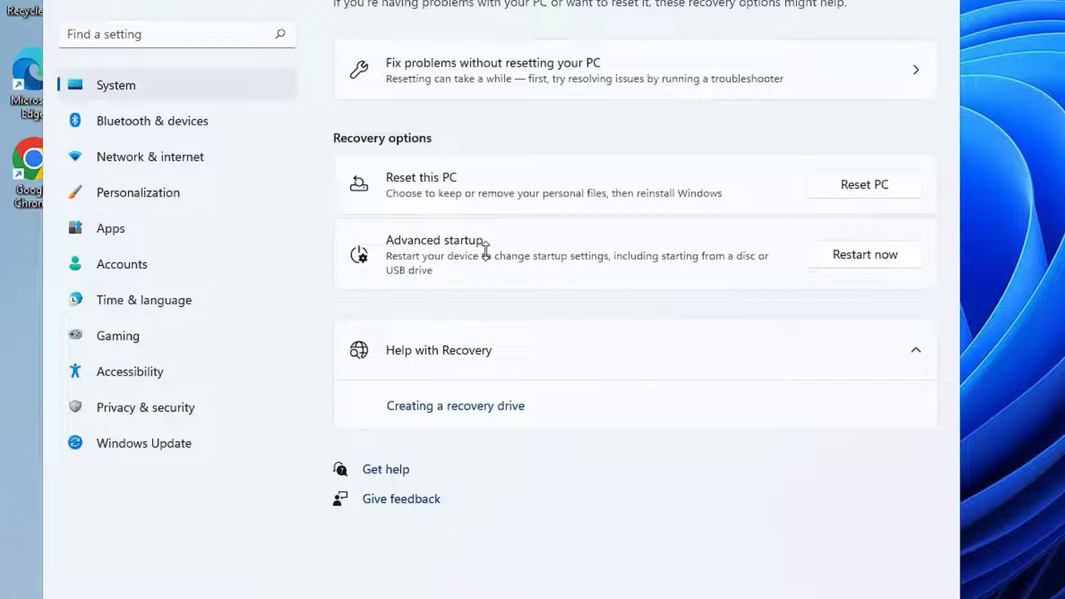
{"action": "mouse_move", "coordinate": [865, 254]}
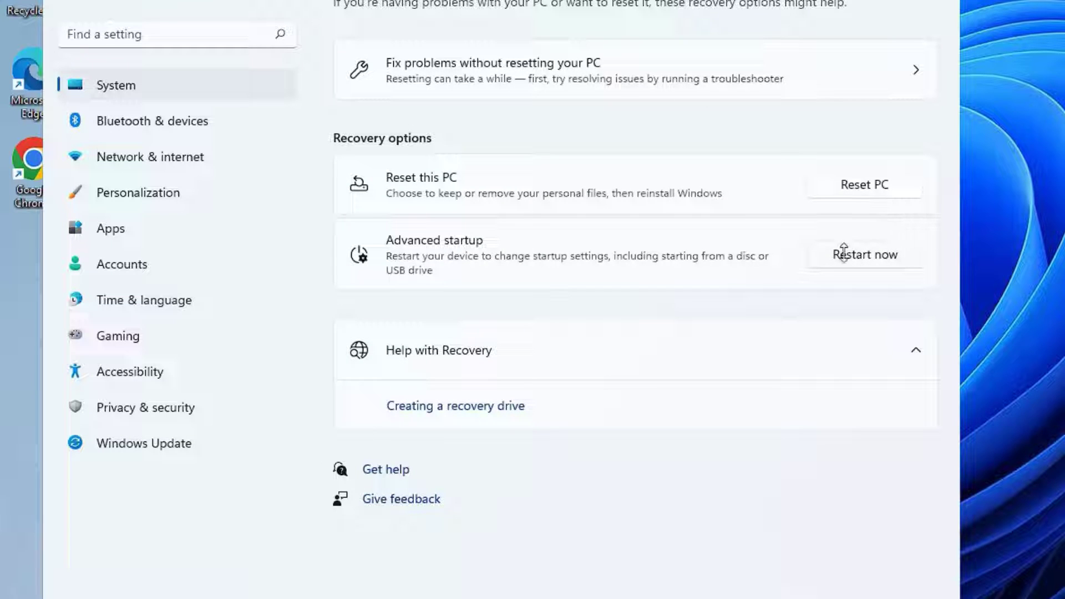
Restart now into Advanced startup and confirm the restart.
{"action": "left_click", "coordinate": [863, 255]}
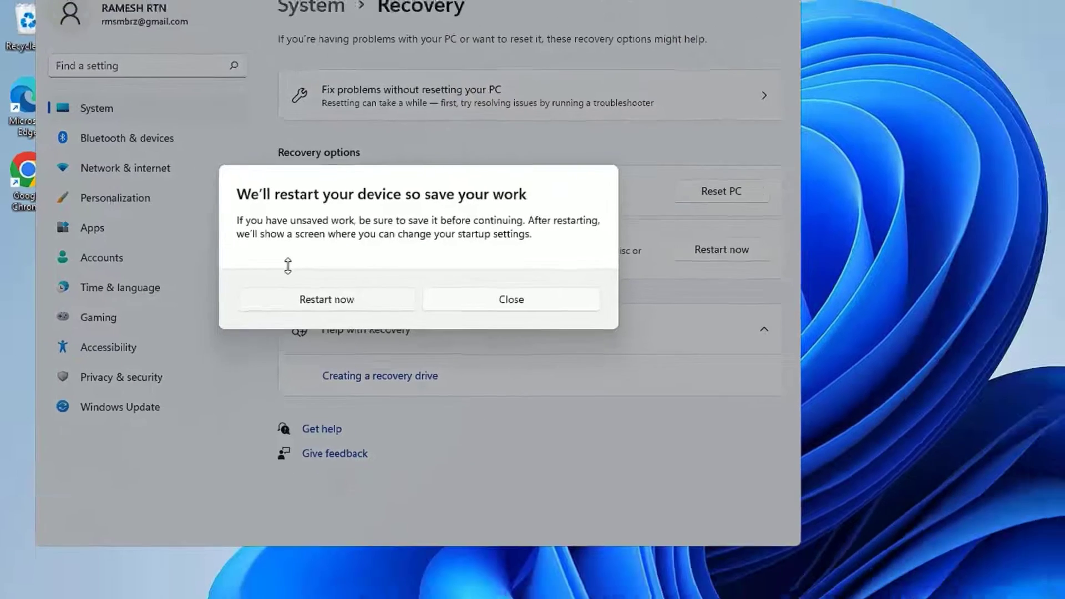
{"action": "left_click", "coordinate": [326, 300]}
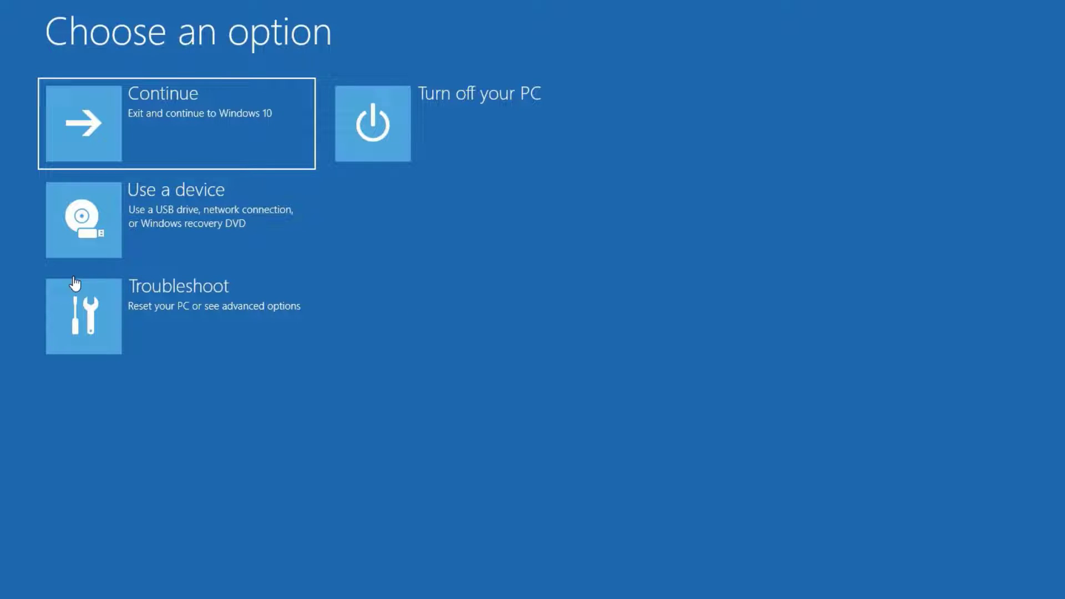
{"action": "mouse_move", "coordinate": [195, 322]}
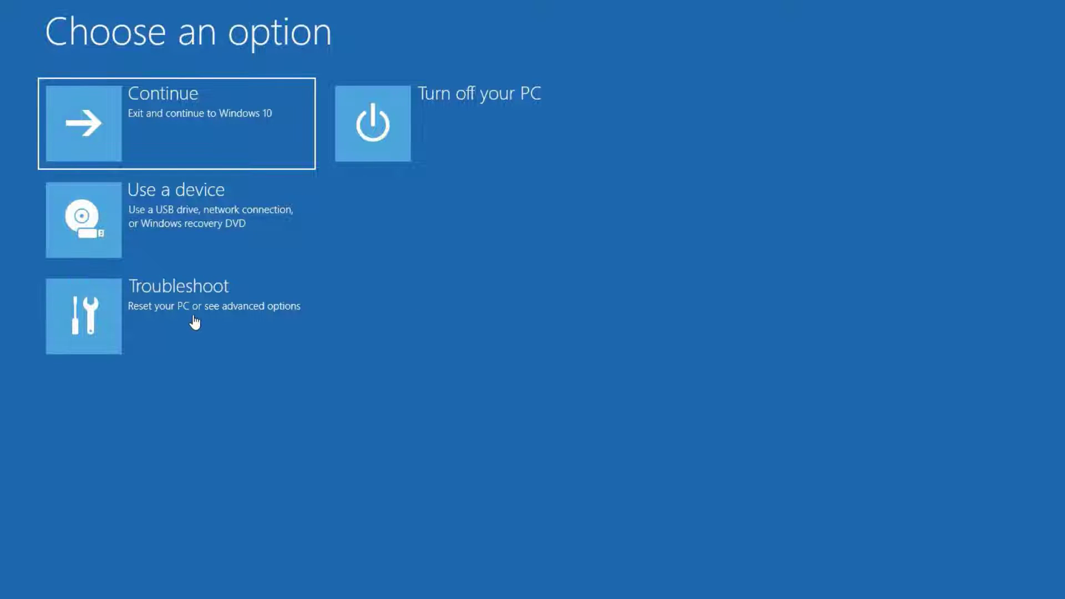
Navigate Troubleshoot > Advanced options > UEFI Firmware Settings in the recovery environment.
{"action": "left_click", "coordinate": [170, 316]}
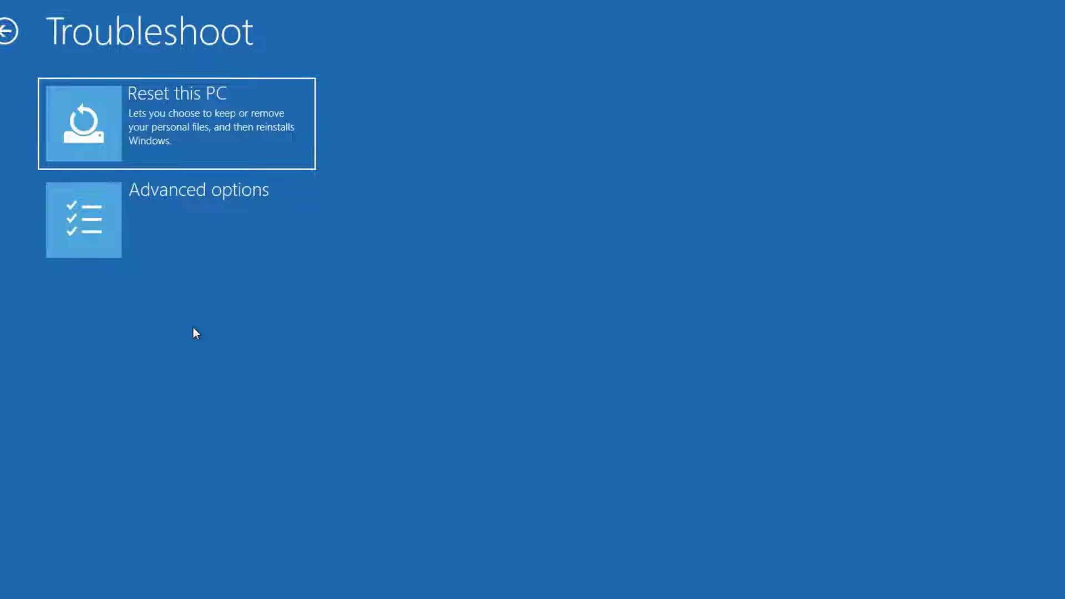
{"action": "left_click", "coordinate": [178, 219]}
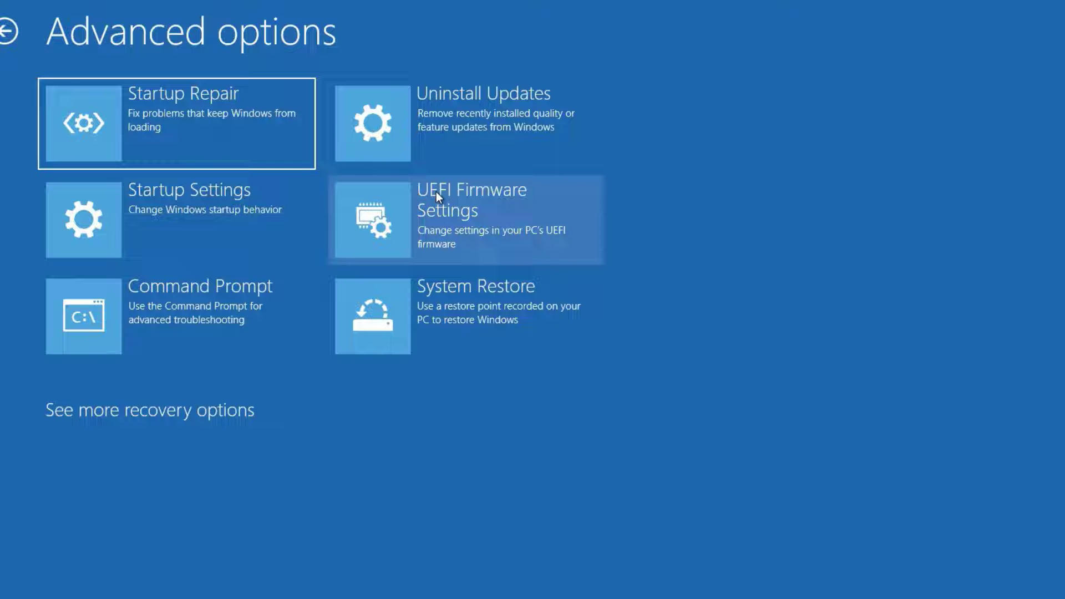
{"action": "mouse_move", "coordinate": [462, 246]}
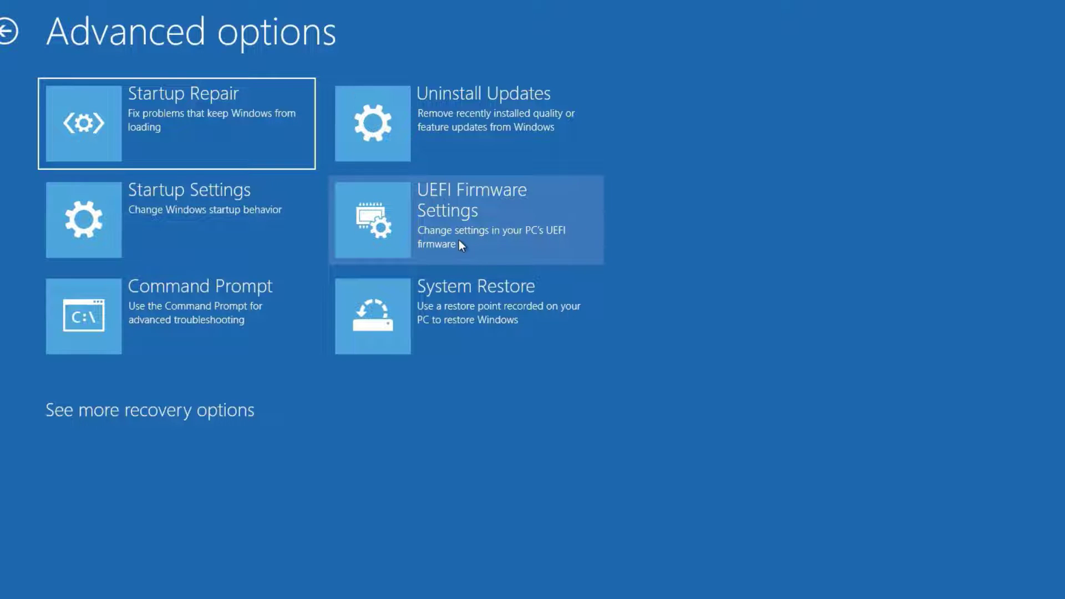
{"action": "left_click", "coordinate": [465, 219]}
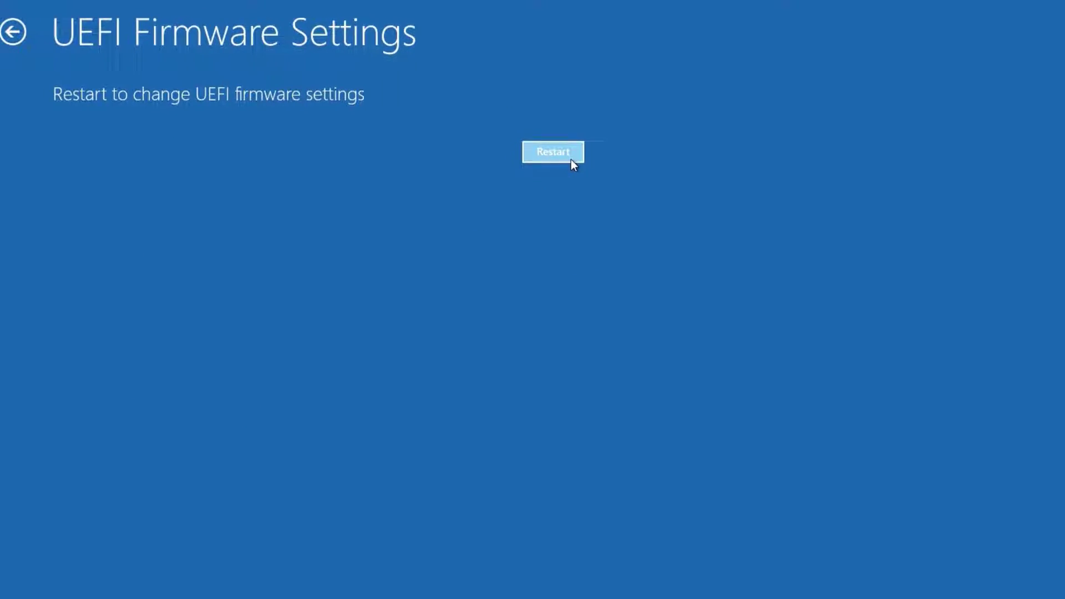
Restart into the UEFI firmware and move through the Boot Manager entries to the Boot page.
{"action": "left_click", "coordinate": [552, 152]}
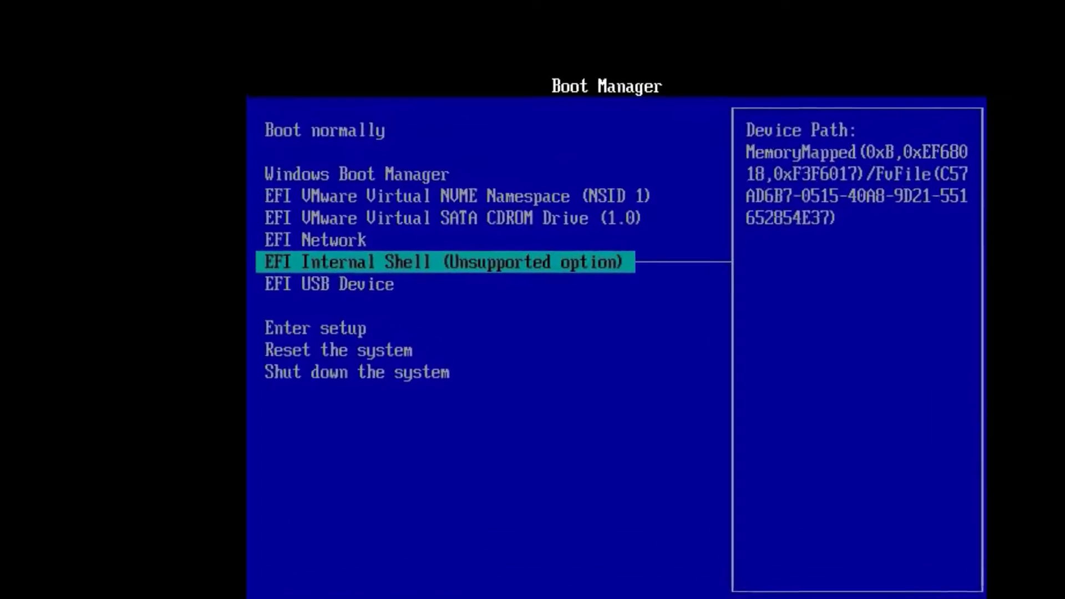
{"action": "key", "text": "down"}
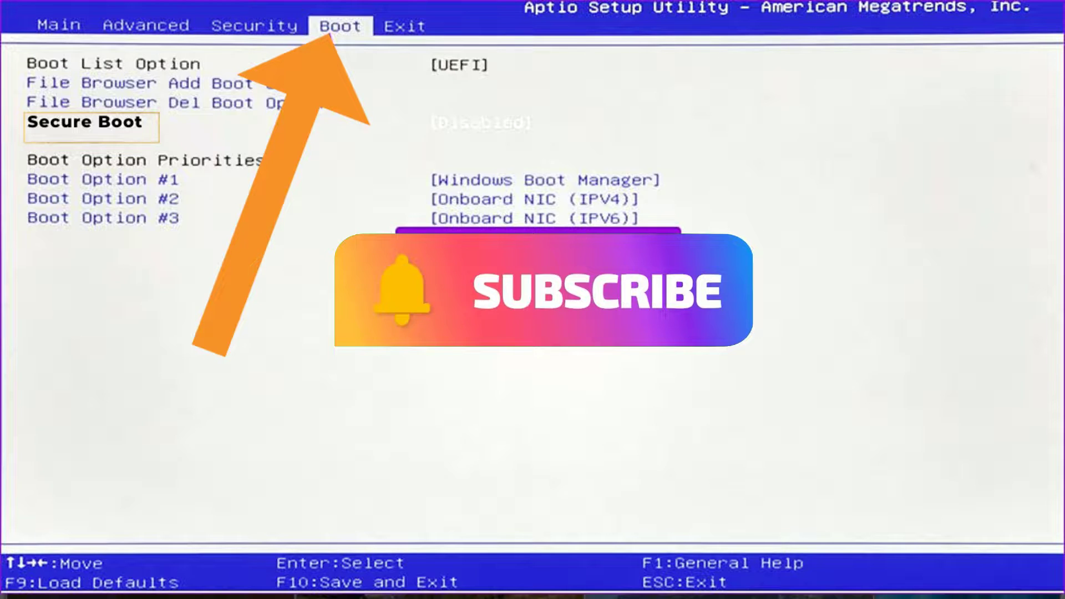
Select Secure Boot on the Boot tab to show its Disabled/Enabled choices.
{"action": "left_click", "coordinate": [91, 122]}
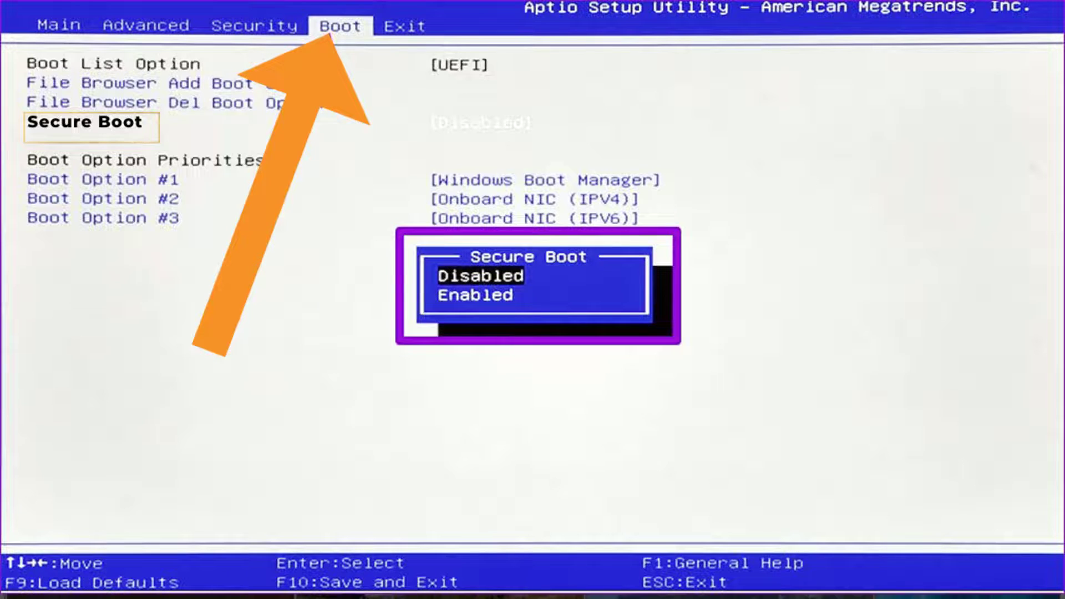